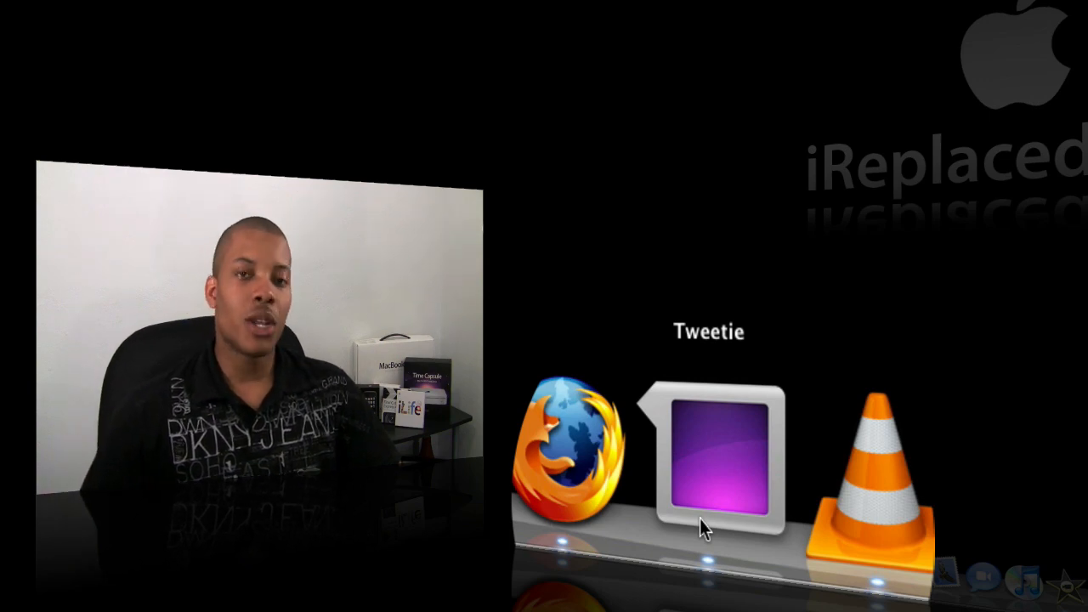
Bring up the Apple menu from the menu bar after showing the Dock icons.
left_click(711, 456)
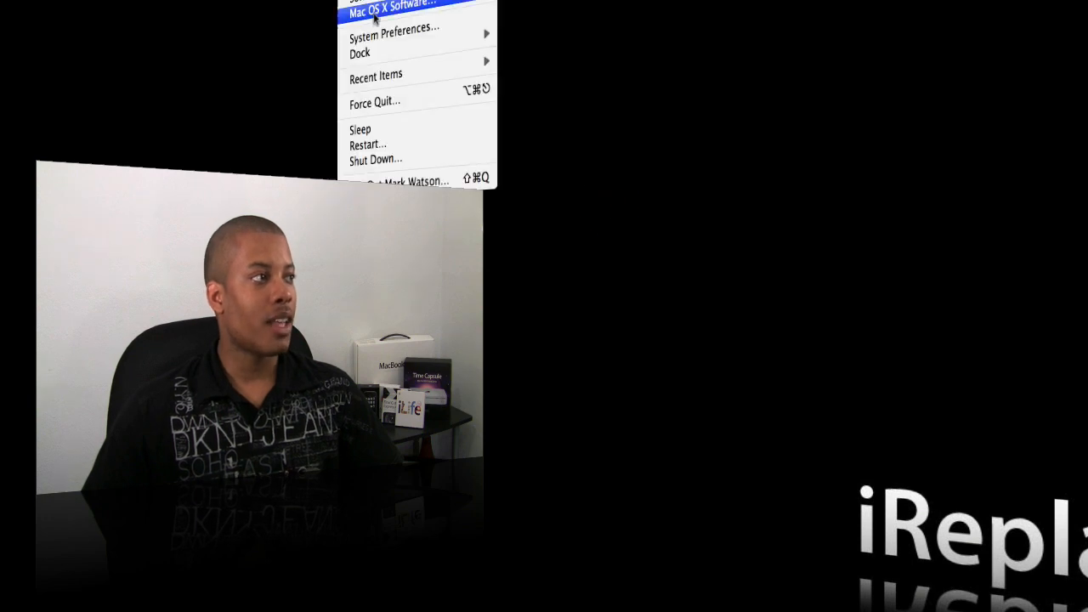
Show System Preferences with the Other section containing Perian and Flip4Mac WMV.
left_click(395, 28)
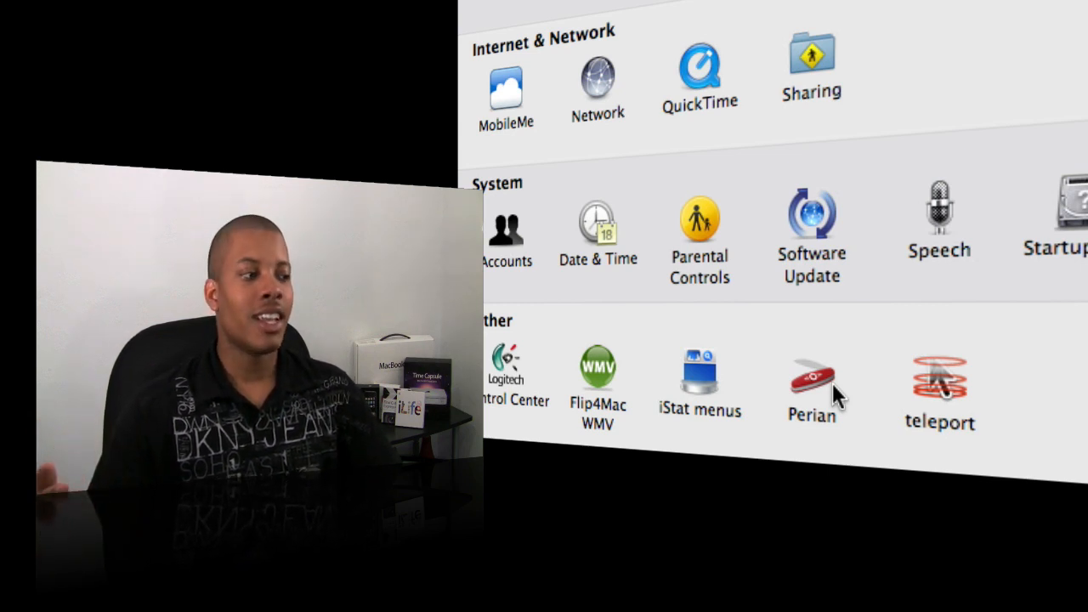
mouse_move(782, 389)
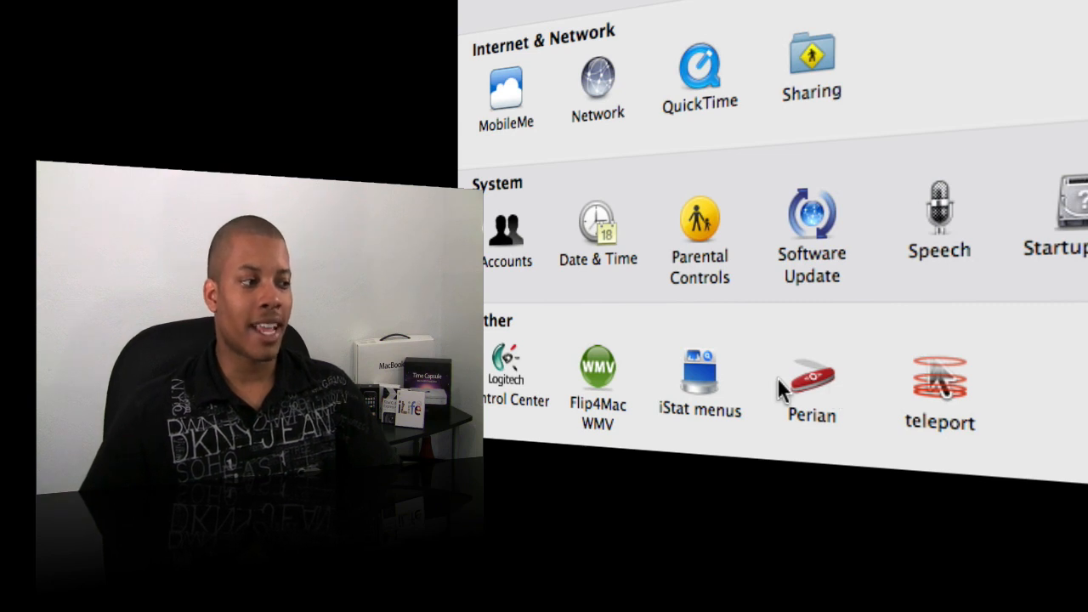
mouse_move(789, 356)
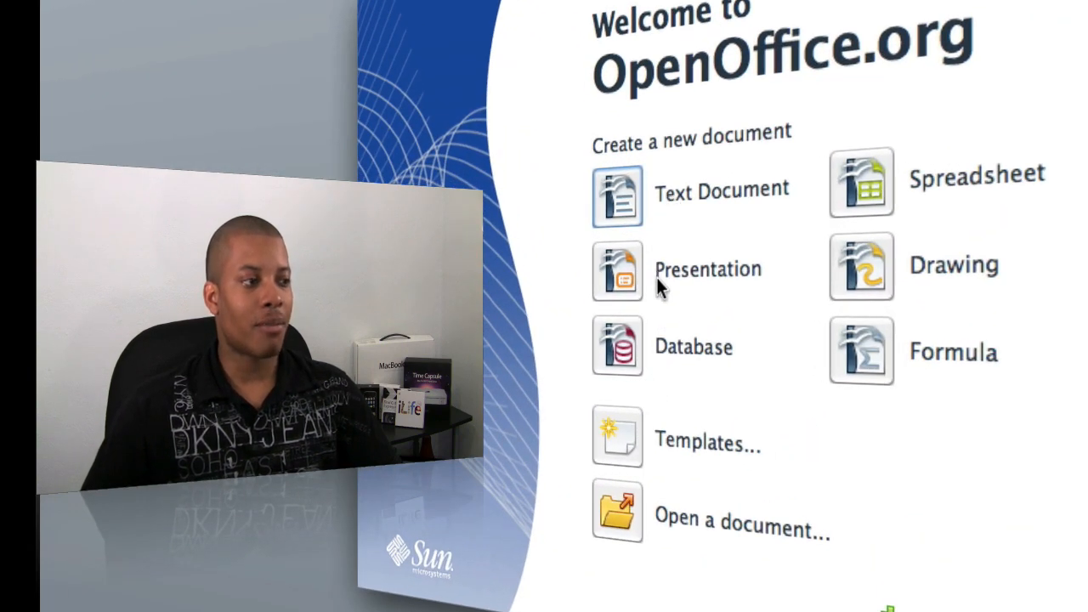
mouse_move(689, 429)
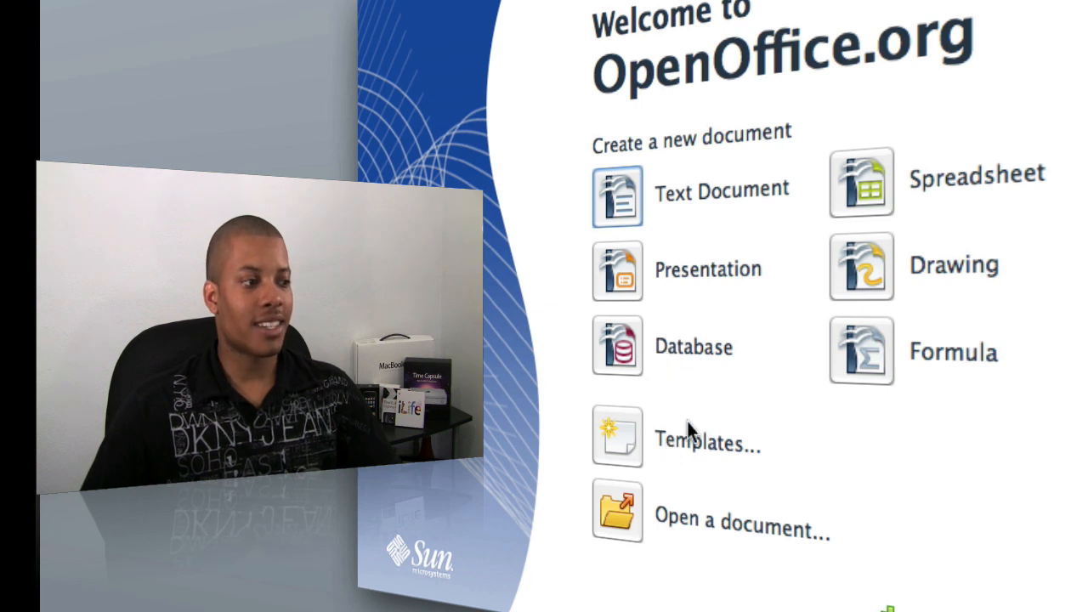
mouse_move(961, 374)
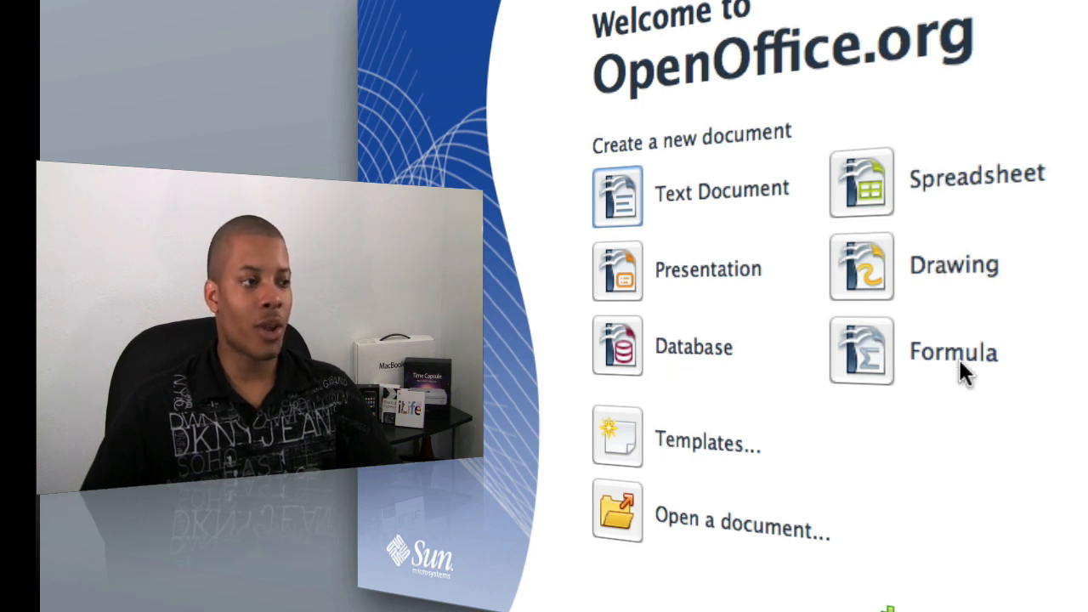
mouse_move(655, 276)
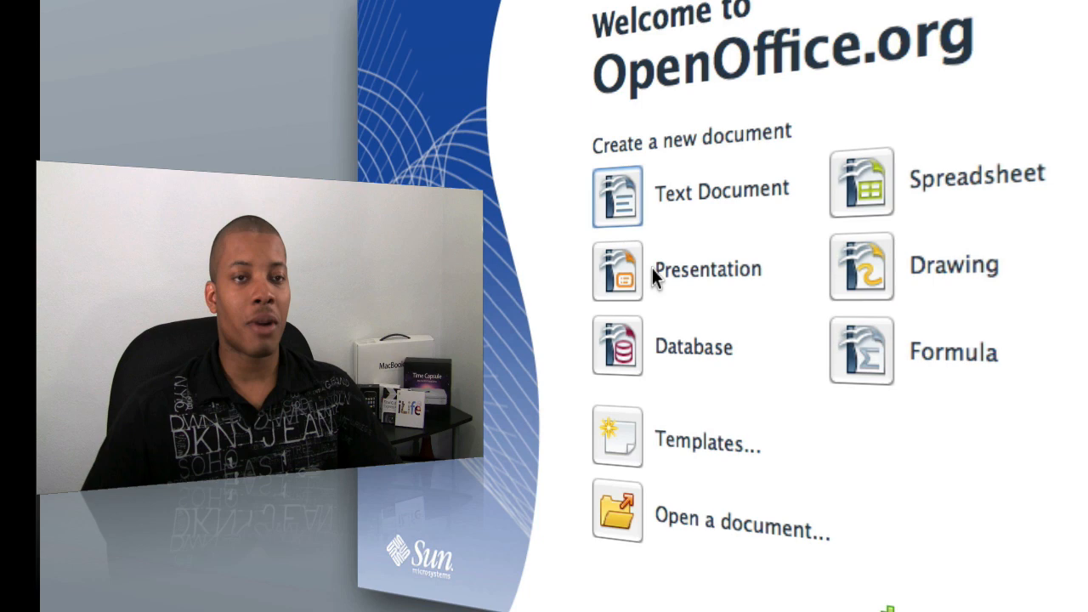
Start a new blank Text Document from the OpenOffice.org Start Center.
left_click(619, 196)
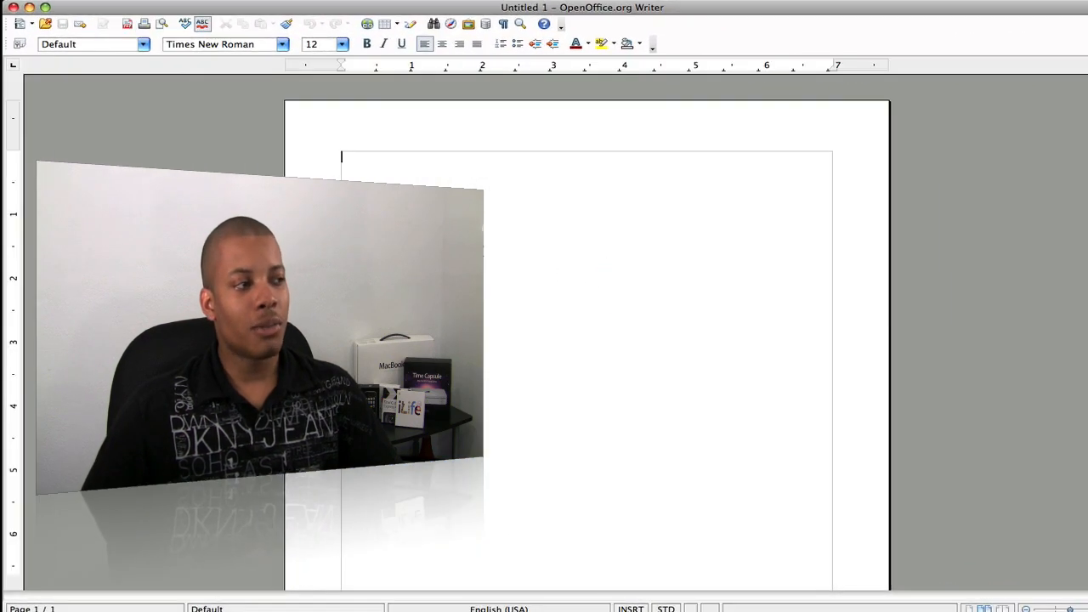
Enter sample text 'FDFDFWEH' in Untitled 1, then close the Writer window.
type("FDFDFWEH")
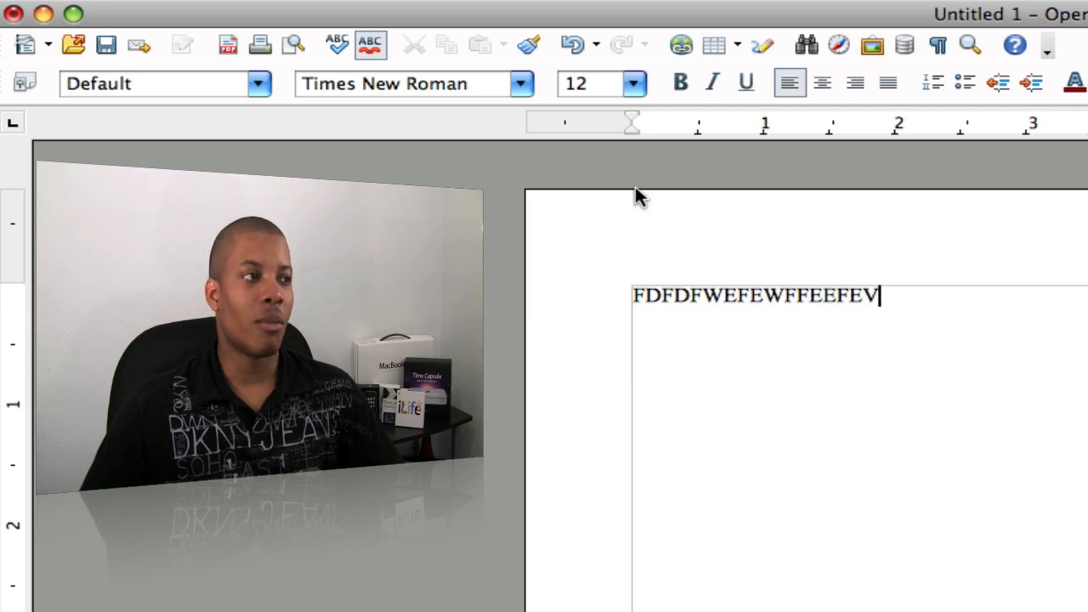
mouse_move(881, 126)
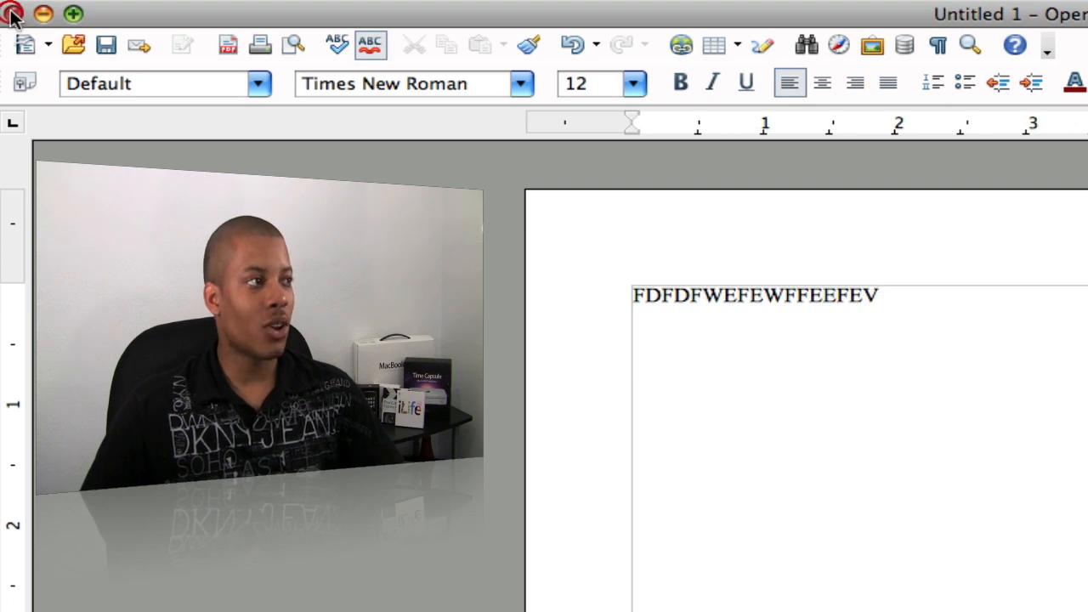
left_click(13, 13)
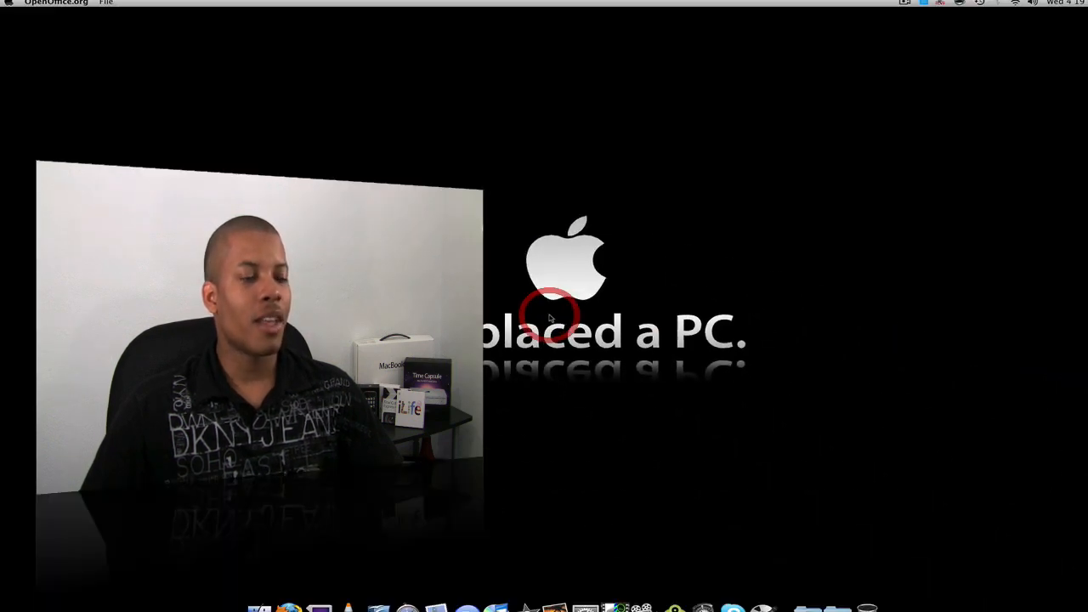